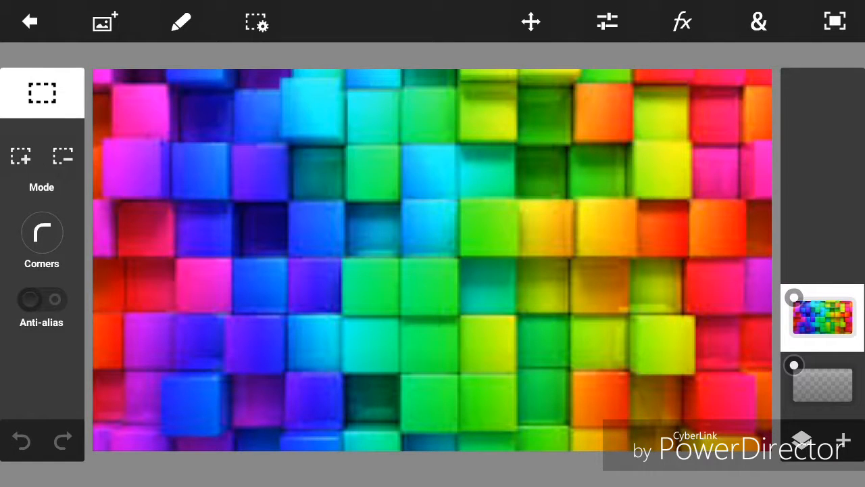
Step: Add the word 'Text' as a cyan text object over the cube image, then begin choosing its font
{"action": "left_click_drag", "start_coordinate": [206, 230], "coordinate": [676, 392]}
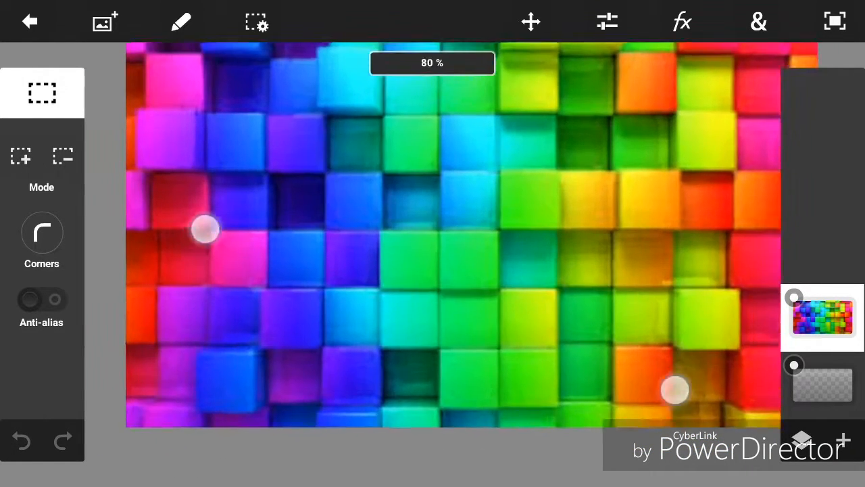
{"action": "left_click_drag", "start_coordinate": [206, 229], "coordinate": [88, 250]}
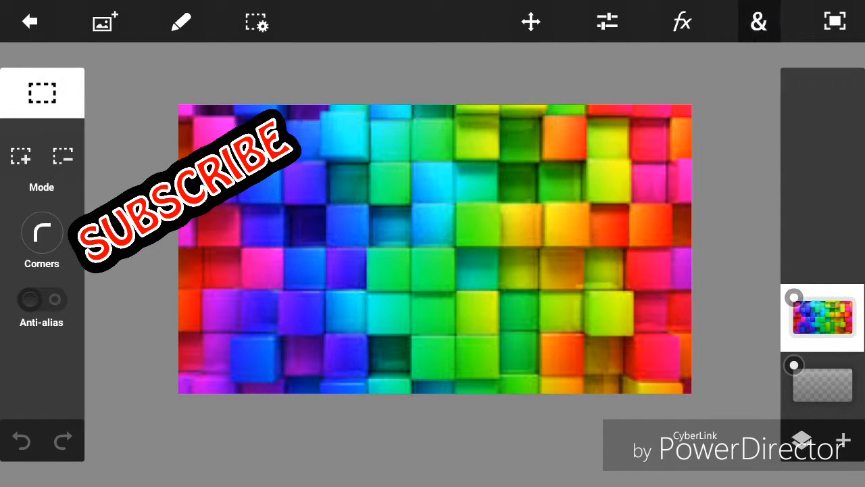
{"action": "left_click", "coordinate": [758, 21]}
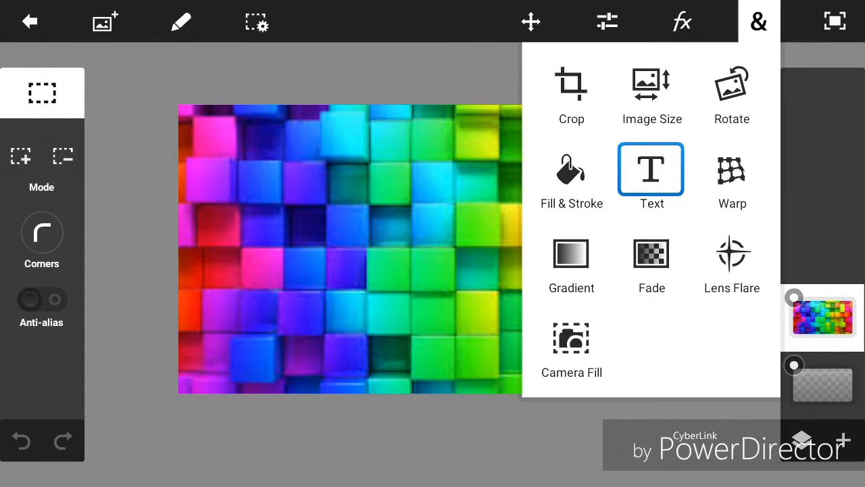
{"action": "left_click", "coordinate": [651, 169]}
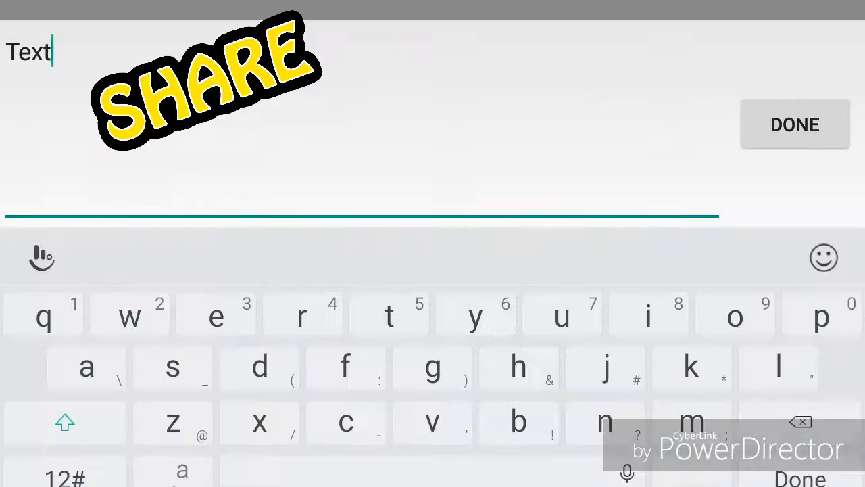
{"action": "left_click", "coordinate": [794, 125]}
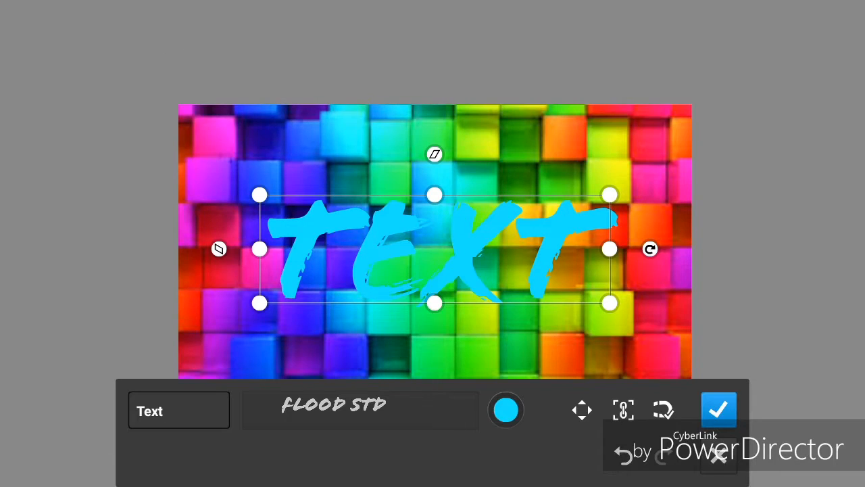
{"action": "left_click", "coordinate": [359, 410]}
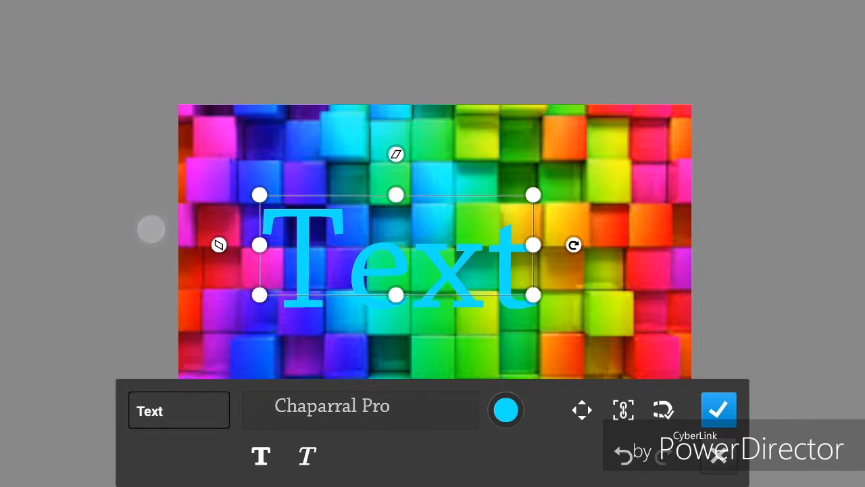
Step: Widen the cyan Text box and set its font to Hobo Std Medium
{"action": "left_click", "coordinate": [359, 410]}
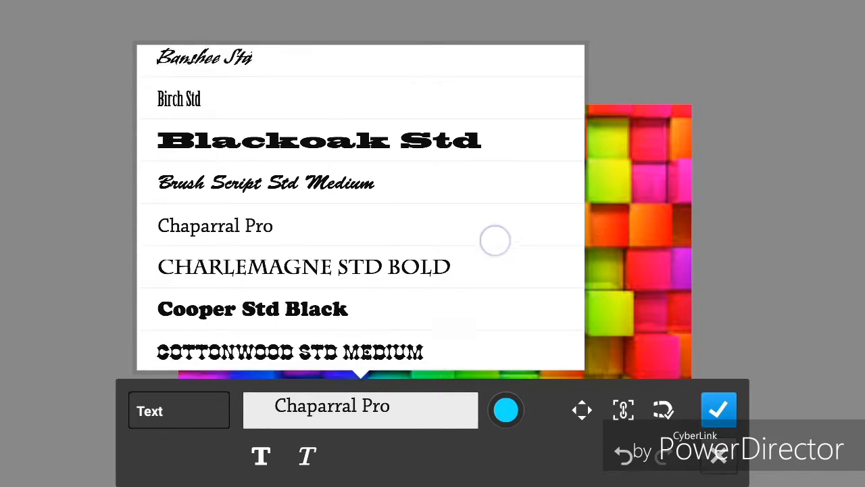
{"action": "scroll", "scroll_direction": "down", "scroll_amount": 3}
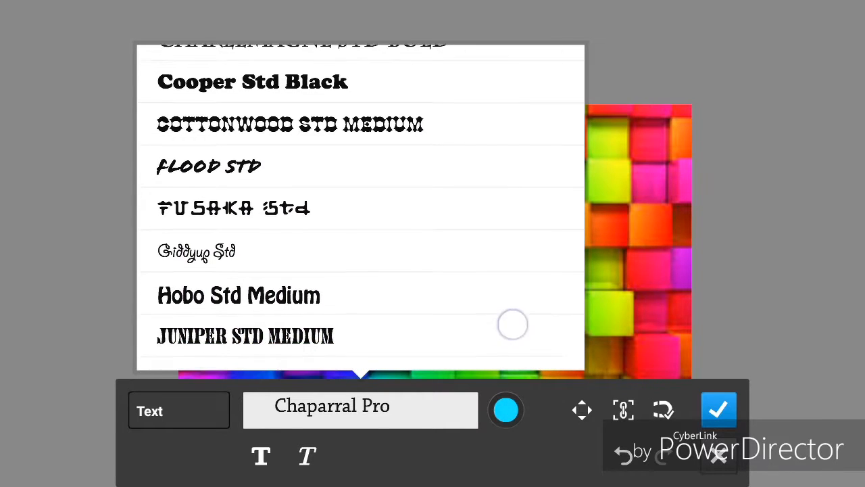
{"action": "scroll", "scroll_direction": "down", "scroll_amount": 3}
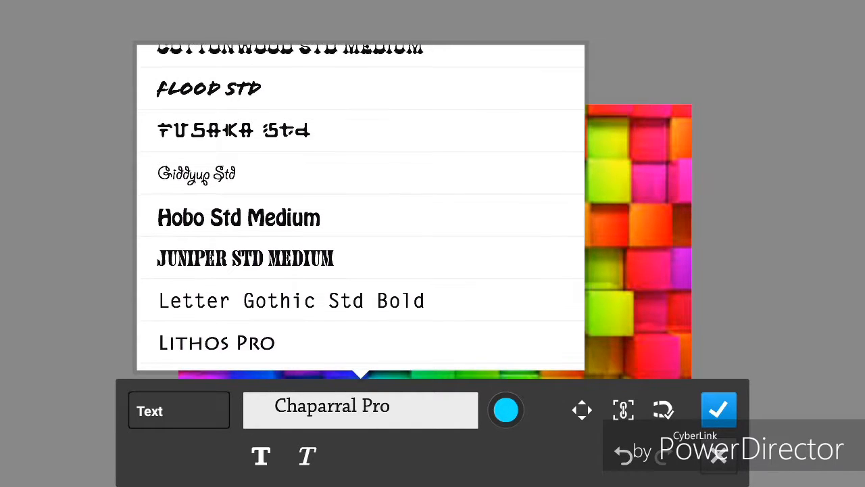
{"action": "scroll", "scroll_direction": "down", "scroll_amount": 3}
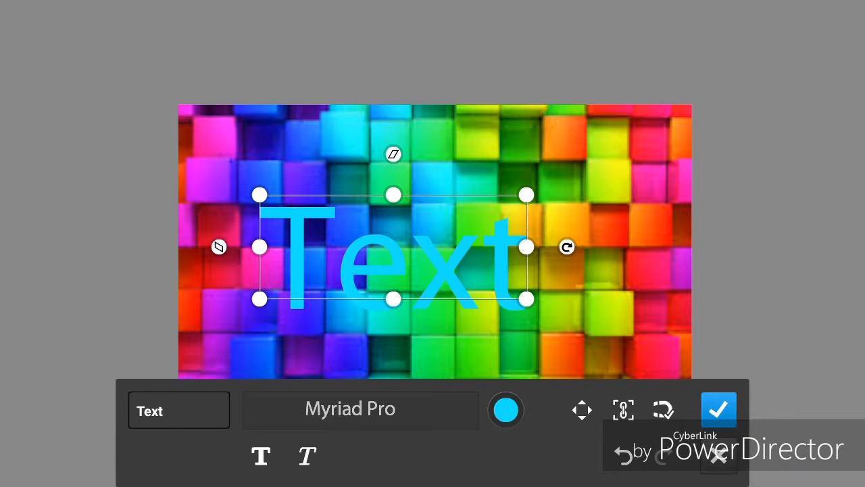
{"action": "left_click_drag", "start_coordinate": [527, 299], "coordinate": [601, 299]}
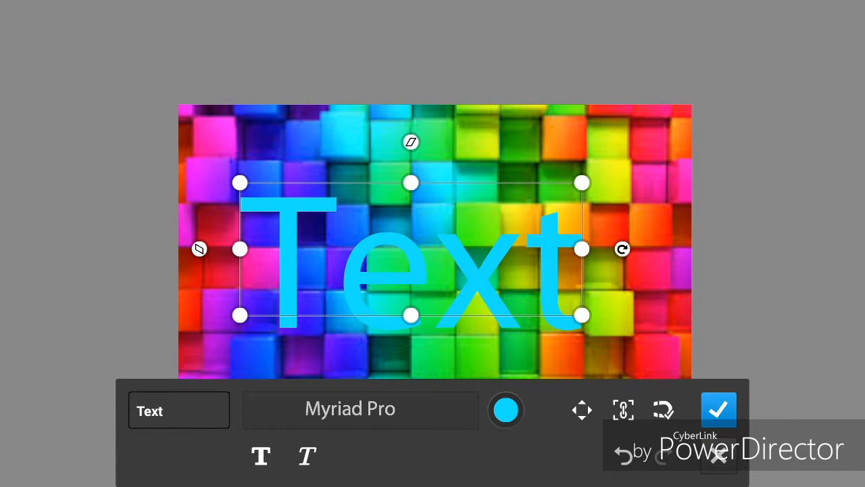
{"action": "left_click", "coordinate": [360, 410]}
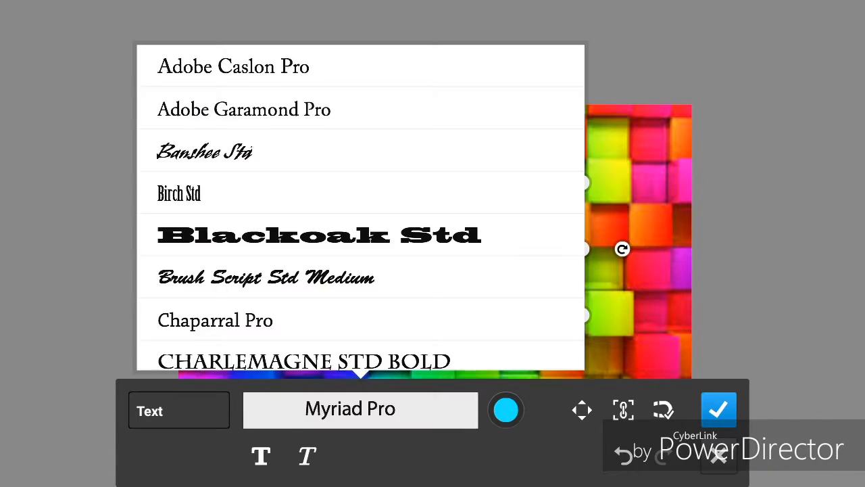
{"action": "scroll", "scroll_direction": "down", "scroll_amount": 3}
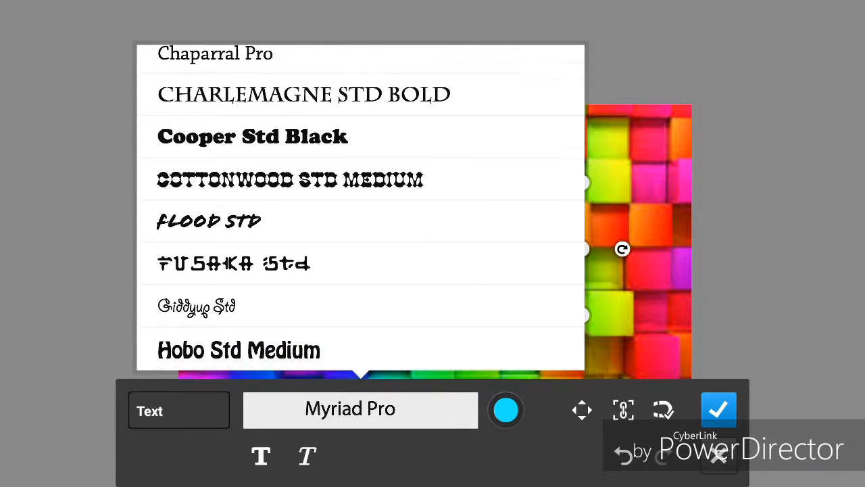
{"action": "left_click", "coordinate": [238, 351]}
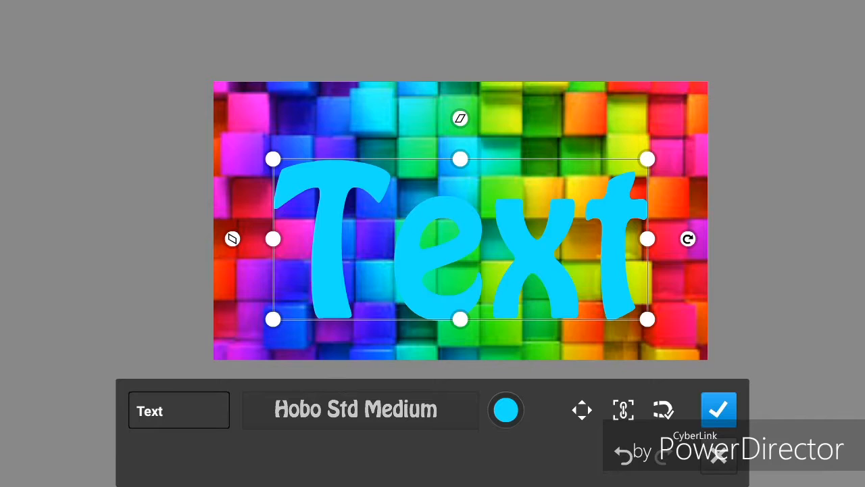
Step: Change the Text colour from cyan to white, resize it, and confirm
{"action": "left_click", "coordinate": [505, 410]}
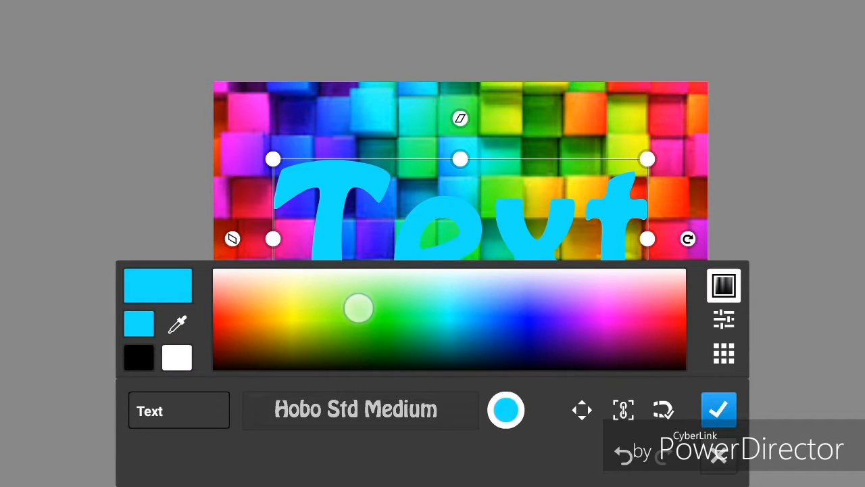
{"action": "left_click", "coordinate": [666, 311]}
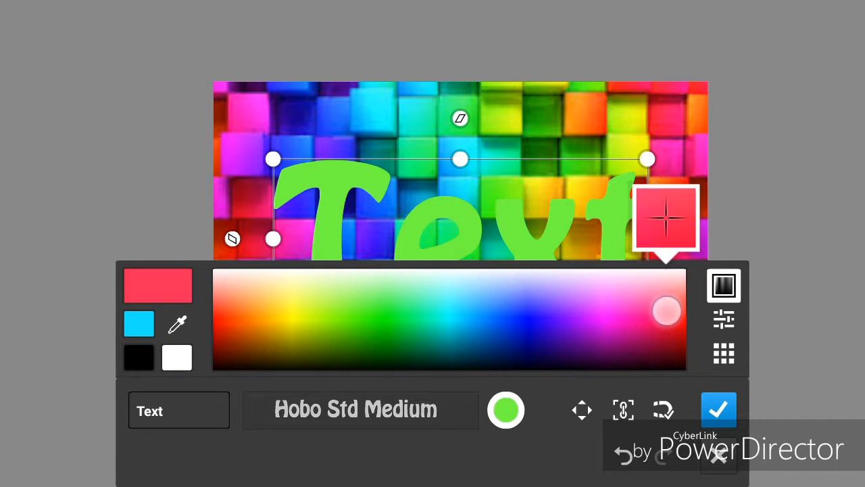
{"action": "left_click_drag", "start_coordinate": [666, 311], "coordinate": [226, 331]}
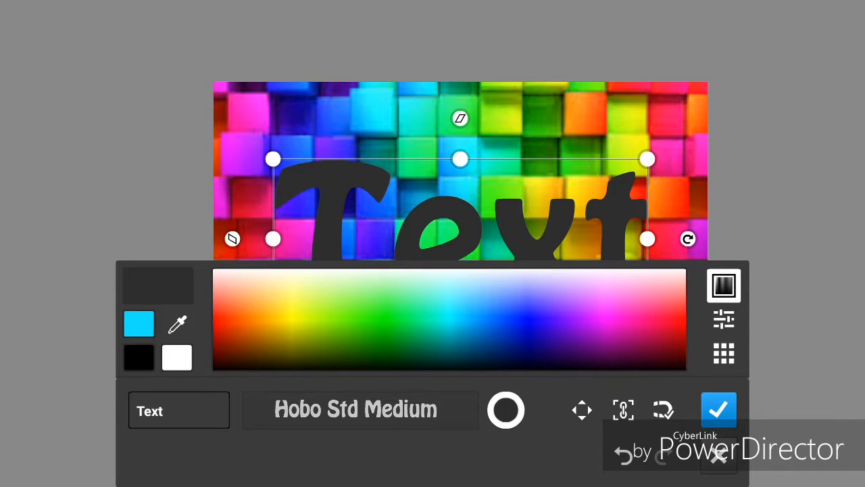
{"action": "left_click", "coordinate": [267, 294]}
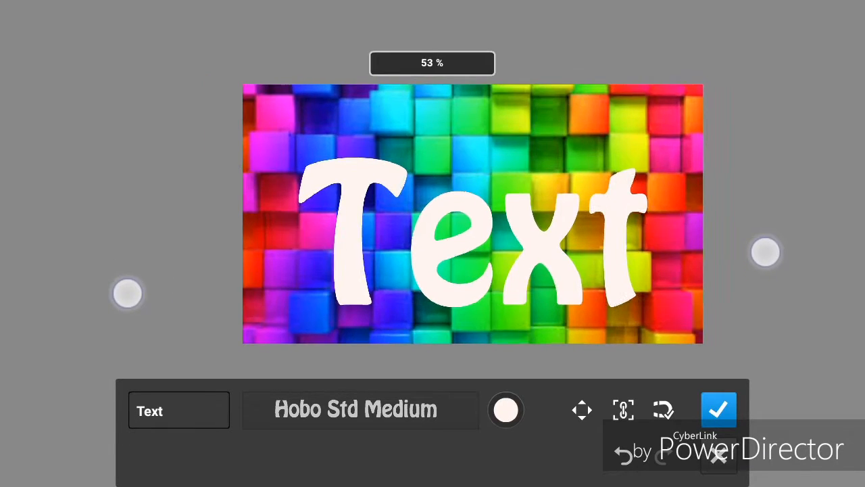
{"action": "left_click_drag", "start_coordinate": [766, 252], "coordinate": [610, 162]}
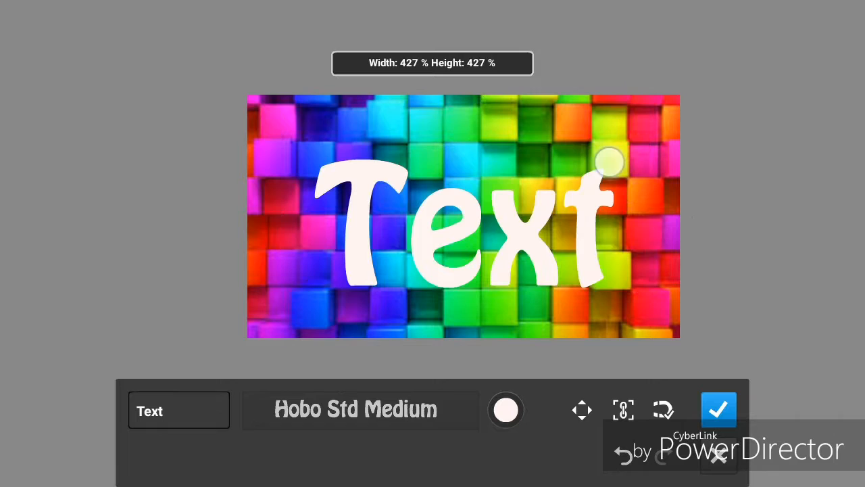
{"action": "left_click", "coordinate": [719, 409]}
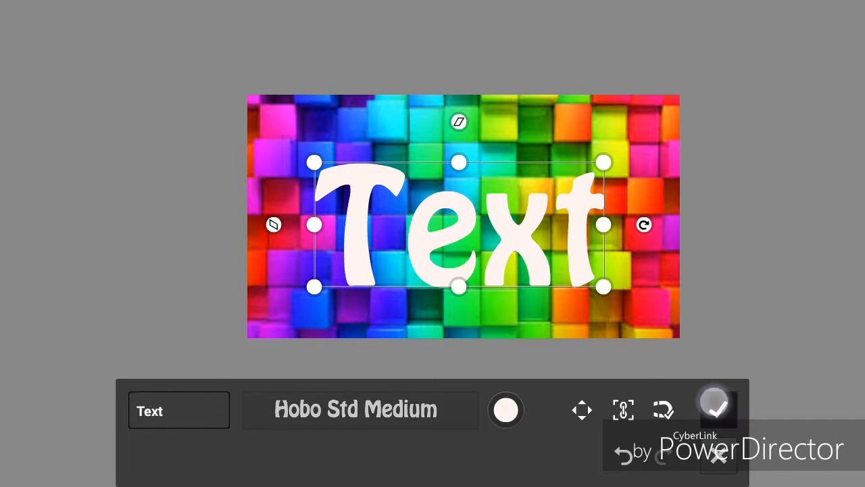
Step: Select the pixels of the Text layer
{"action": "left_click", "coordinate": [716, 409]}
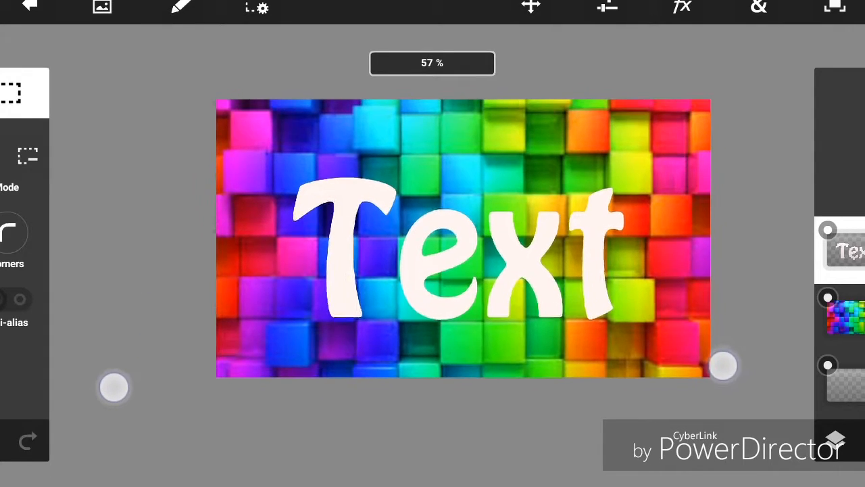
{"action": "left_click", "coordinate": [758, 7]}
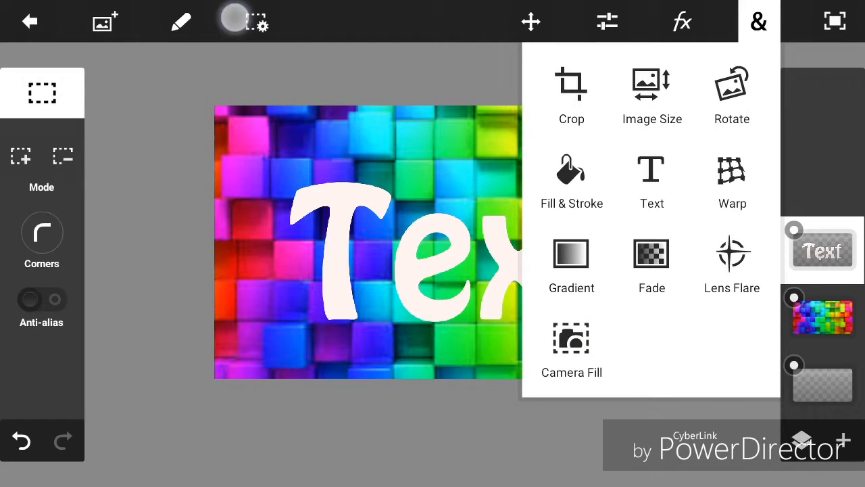
{"action": "left_click", "coordinate": [261, 21]}
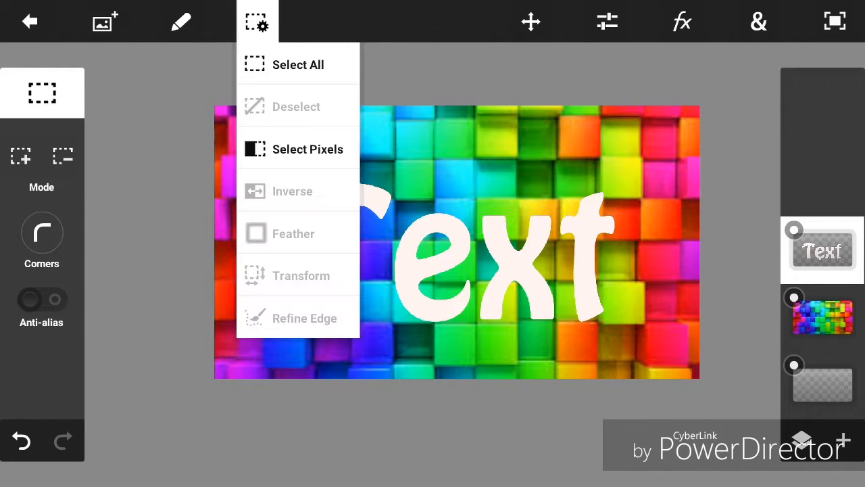
{"action": "left_click", "coordinate": [757, 21]}
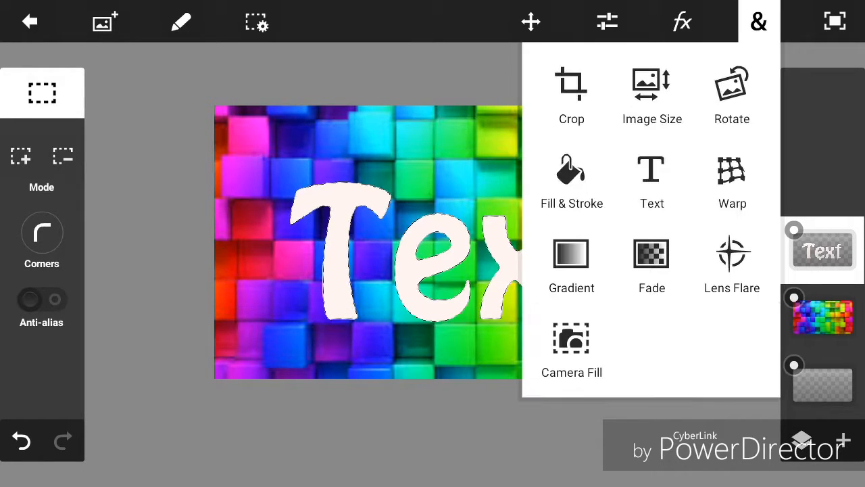
Step: Fill the selected text pixels with red using Fill & Stroke
{"action": "left_click", "coordinate": [571, 169]}
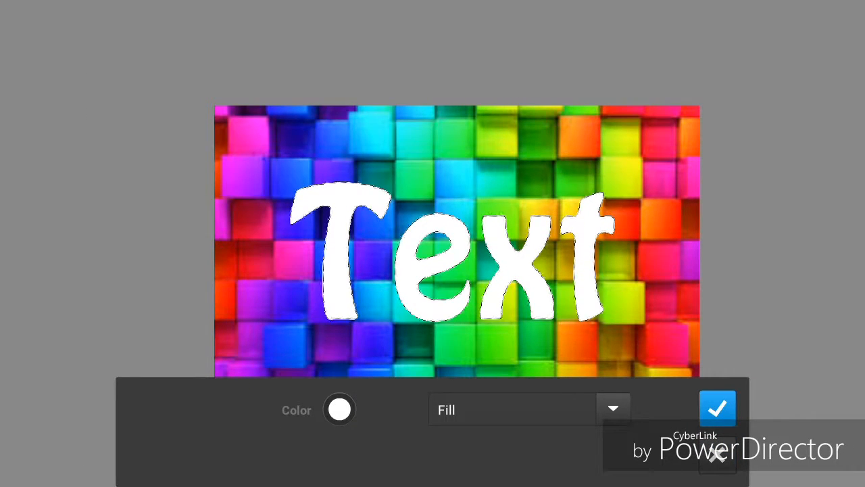
{"action": "left_click", "coordinate": [339, 410]}
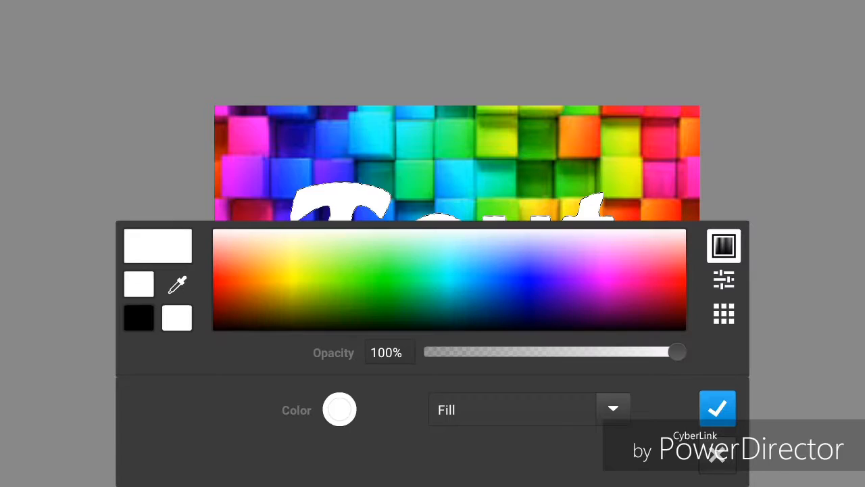
{"action": "left_click", "coordinate": [272, 333]}
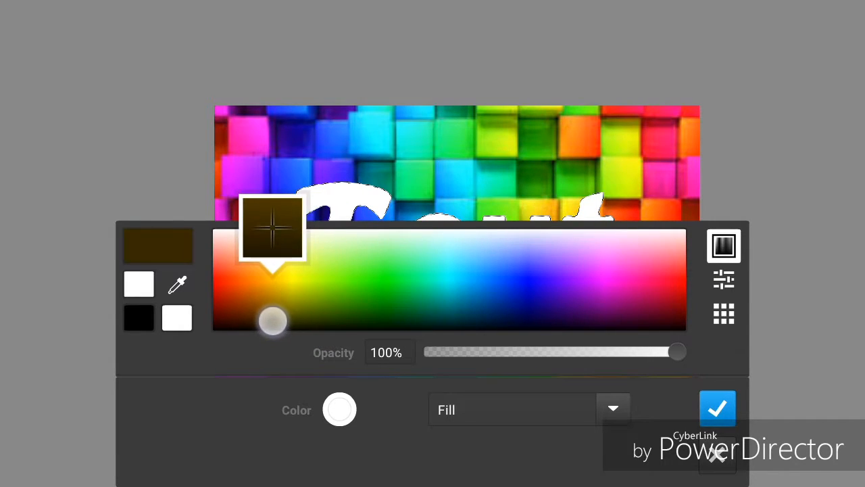
{"action": "left_click_drag", "start_coordinate": [272, 322], "coordinate": [683, 280]}
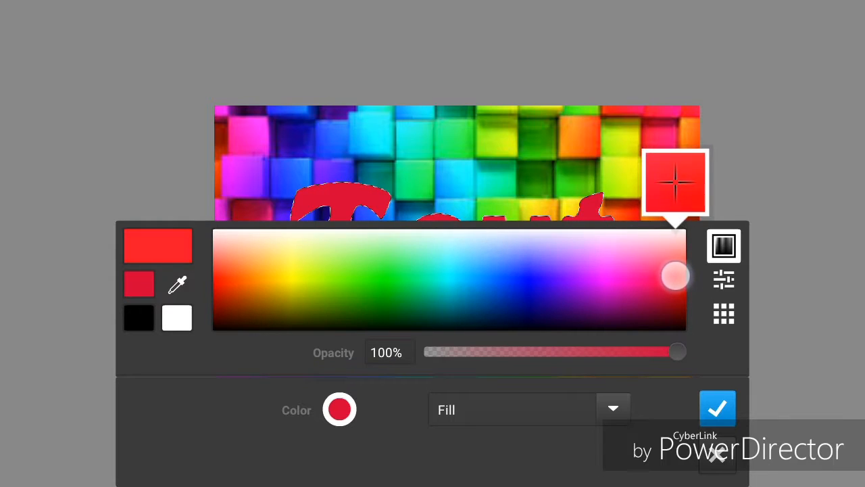
{"action": "left_click", "coordinate": [717, 408]}
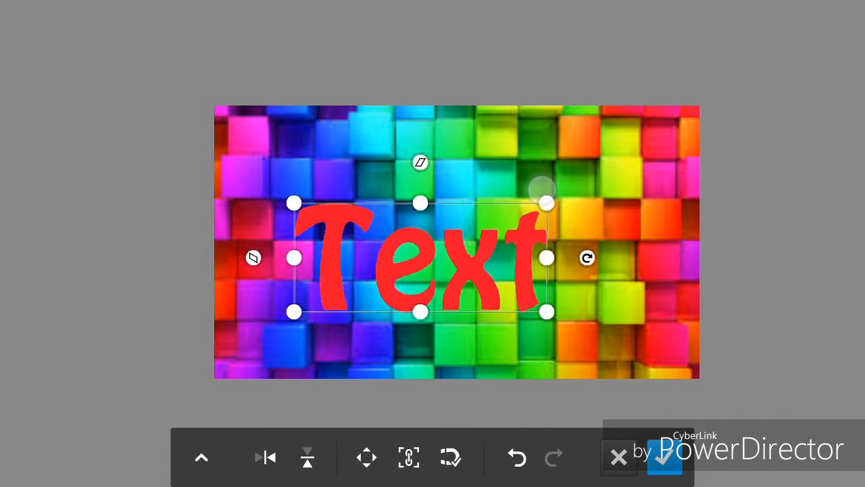
Step: Duplicate the red Text layer and give it a white stroke of width 12
{"action": "left_click", "coordinate": [664, 457]}
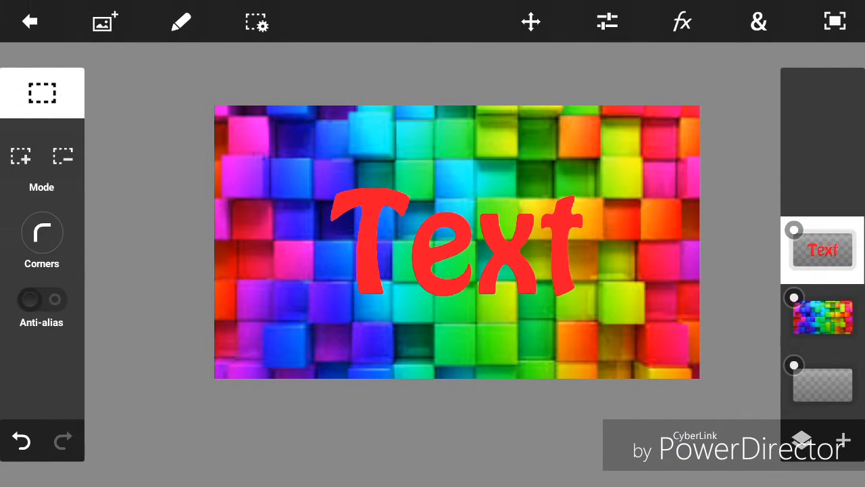
{"action": "left_click", "coordinate": [758, 21]}
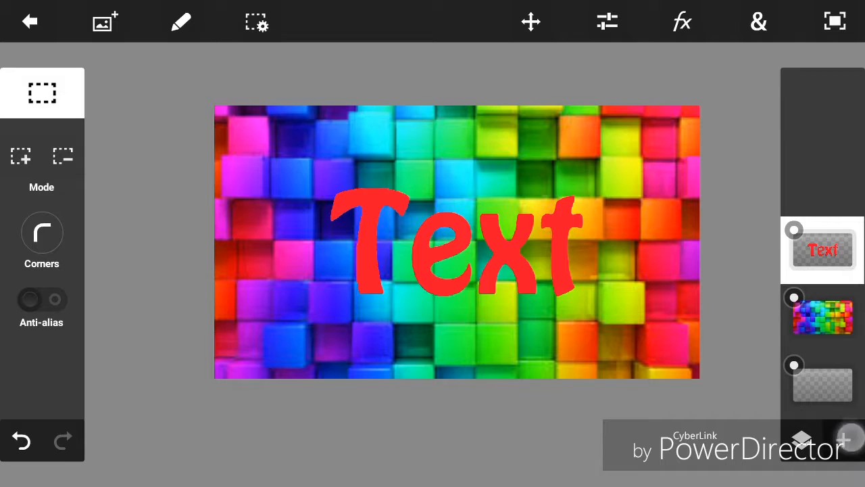
{"action": "left_click", "coordinate": [847, 439]}
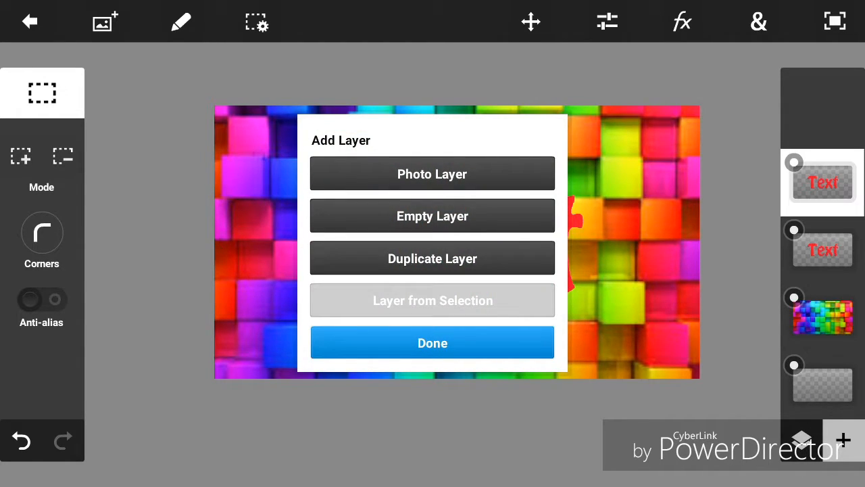
{"action": "left_click", "coordinate": [432, 342]}
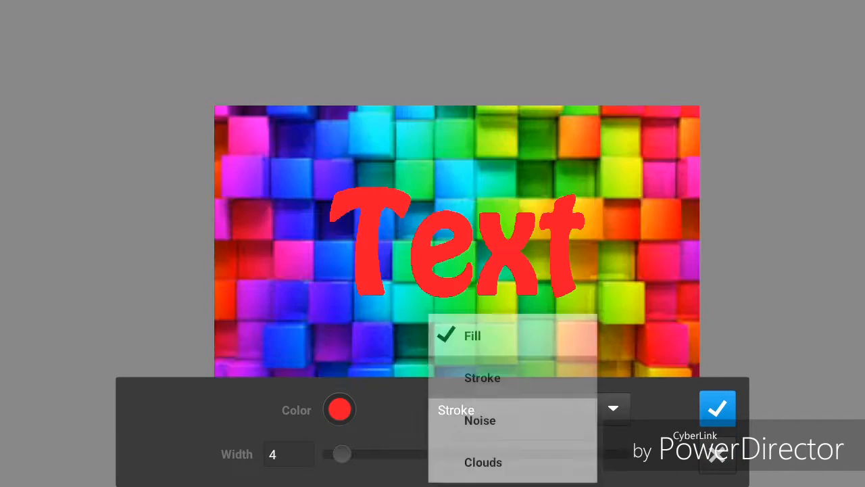
{"action": "left_click", "coordinate": [337, 410]}
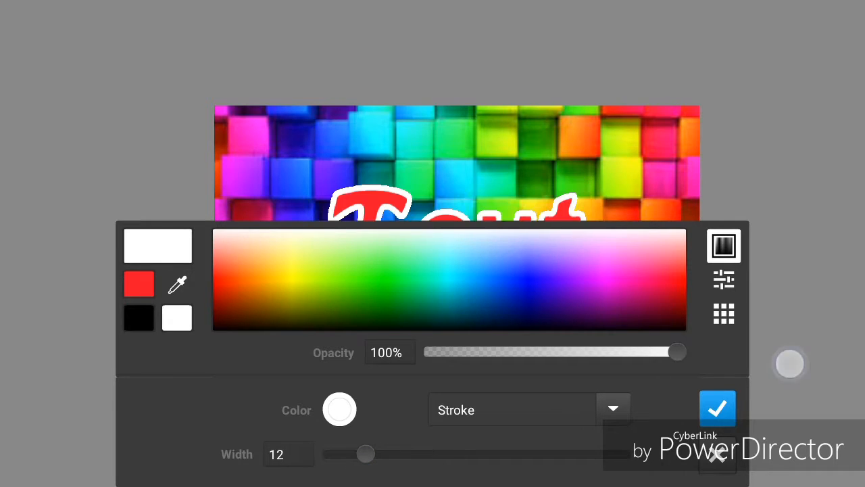
{"action": "left_click", "coordinate": [718, 407]}
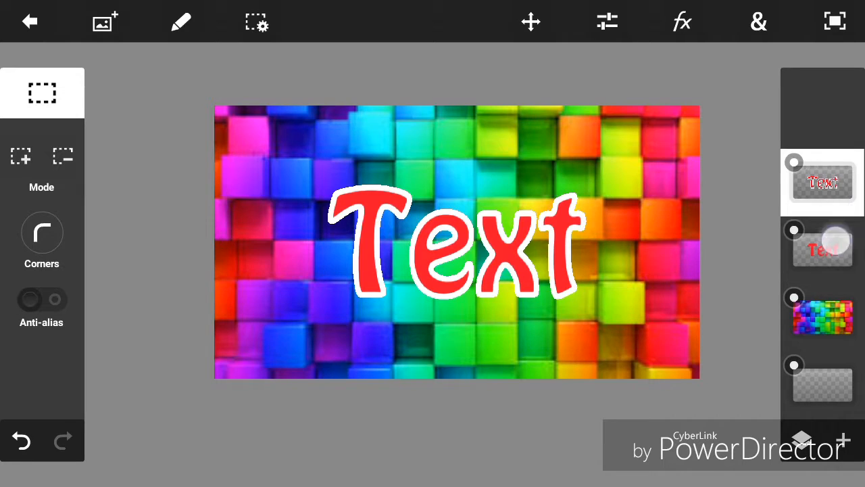
Step: Select the lower Text layer and pick black as its stroke colour in Fill & Stroke
{"action": "left_click", "coordinate": [823, 249]}
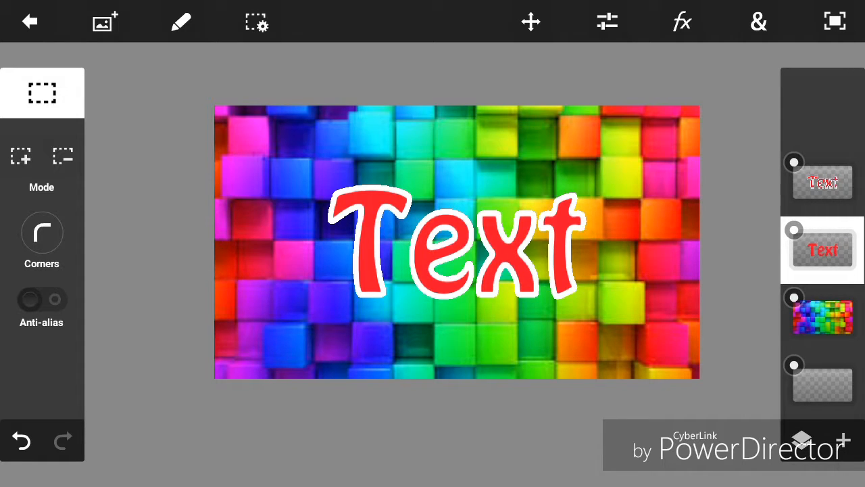
{"action": "left_click", "coordinate": [757, 21]}
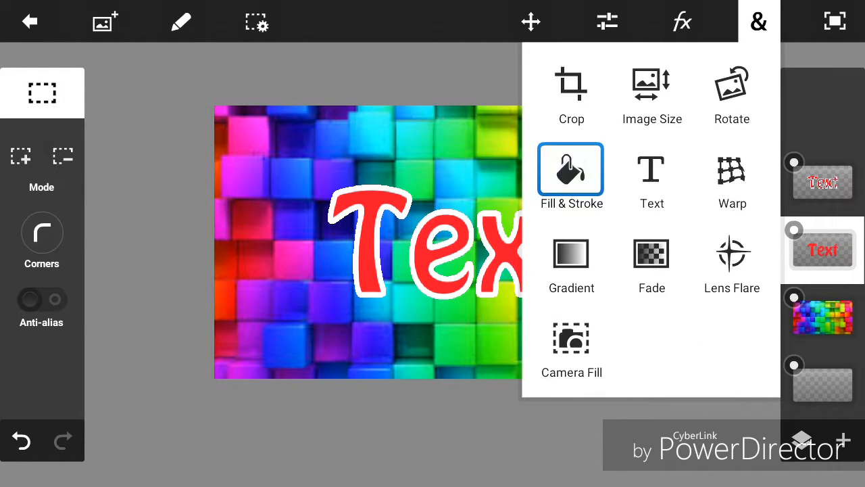
{"action": "left_click", "coordinate": [571, 170]}
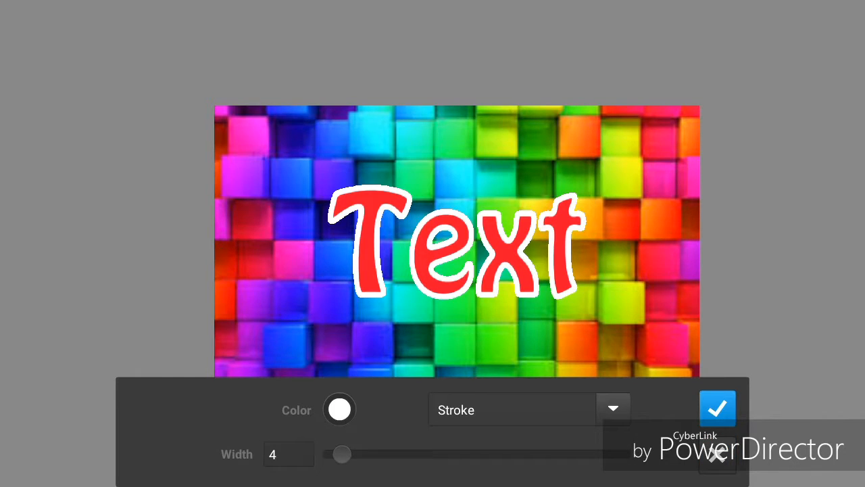
{"action": "left_click", "coordinate": [339, 410]}
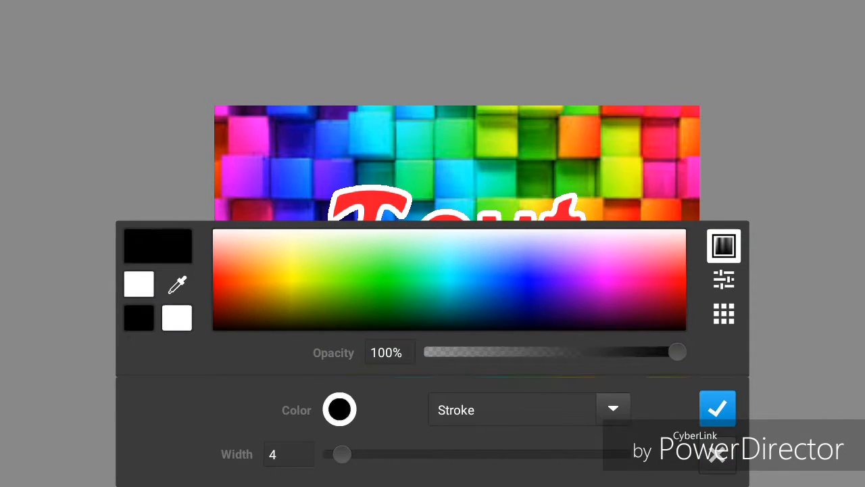